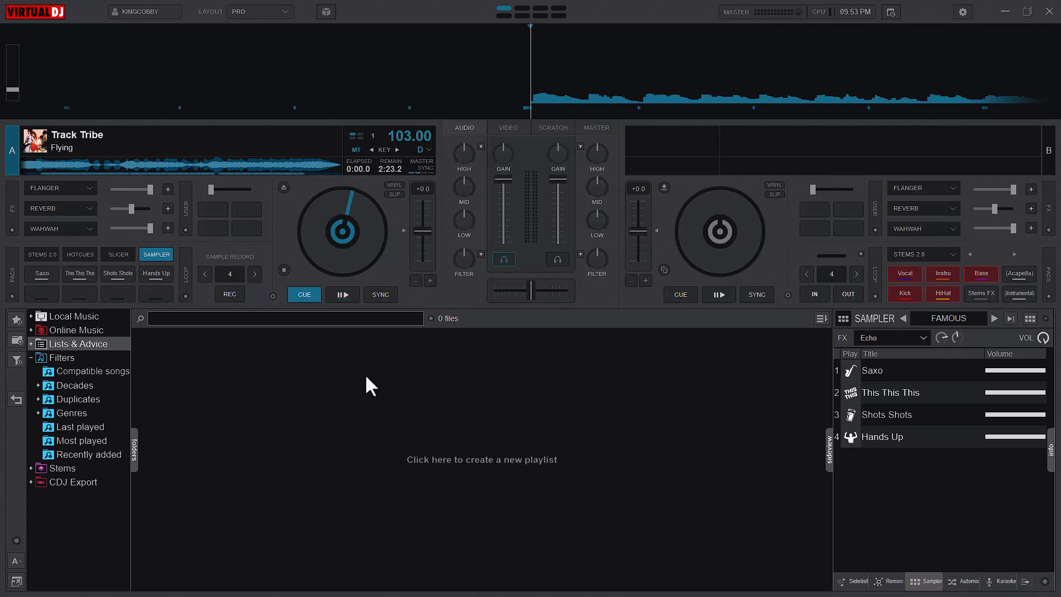
Step: Switch deck A's loop panel from Sample Record back to the IN/OUT loop controls
click(342, 294)
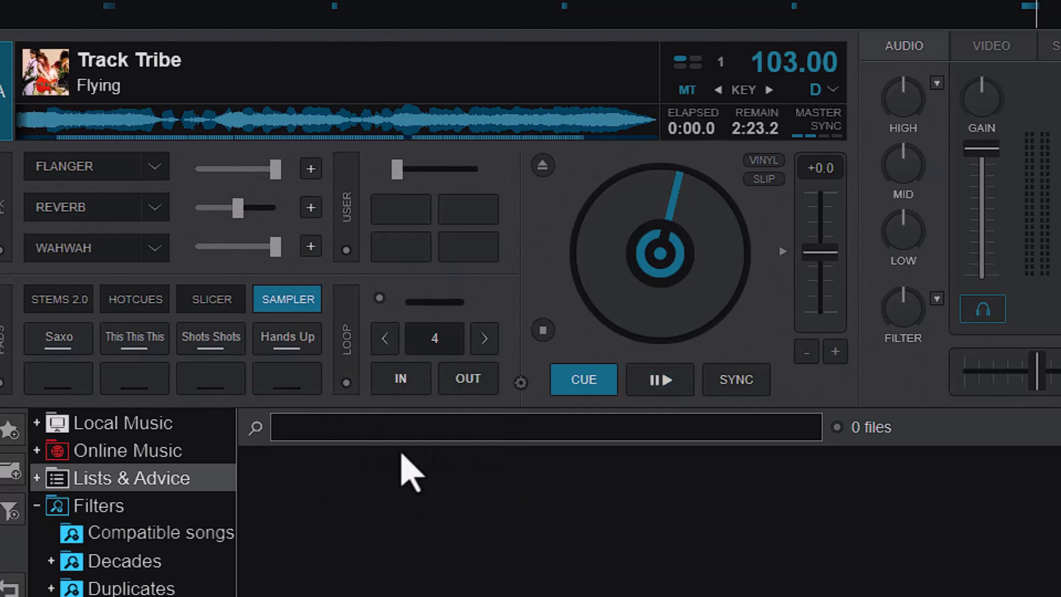
mouse_move(369, 380)
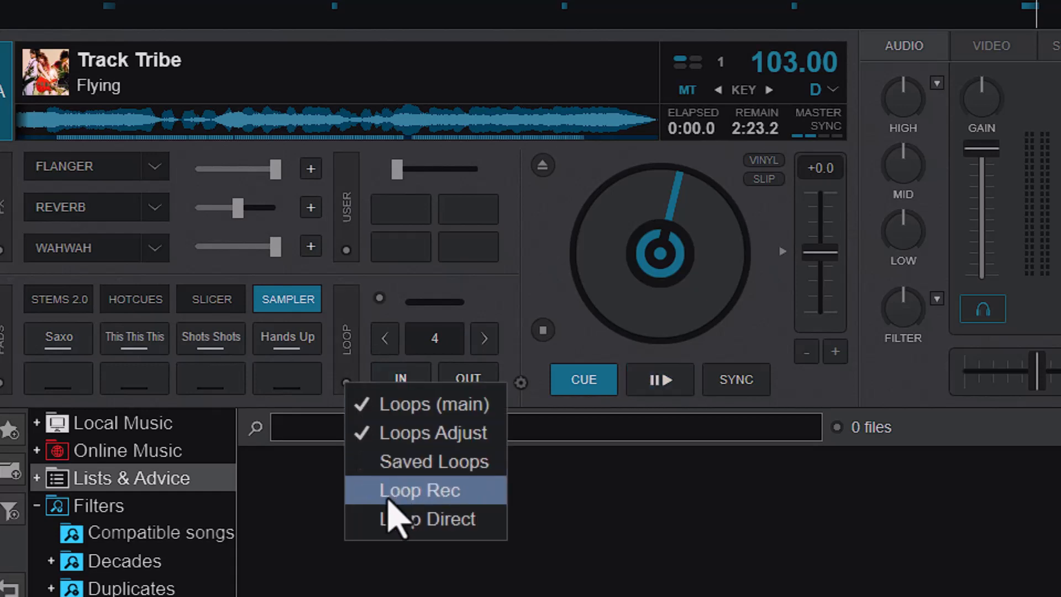
Step: Choose Loop Rec so deck A's loop panel shows Sample Record with a 4-beat length
click(420, 490)
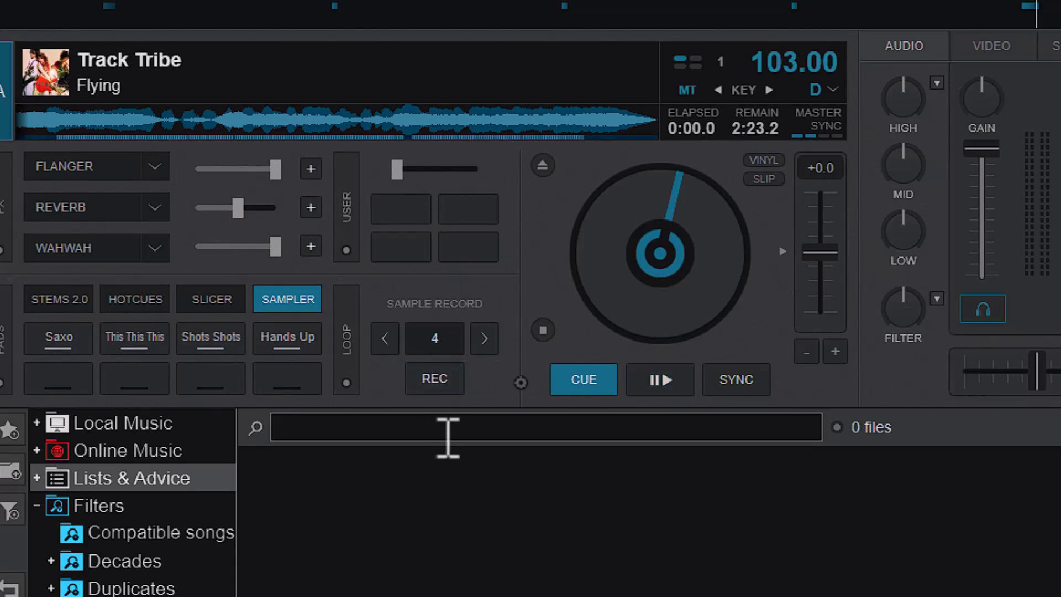
click(659, 379)
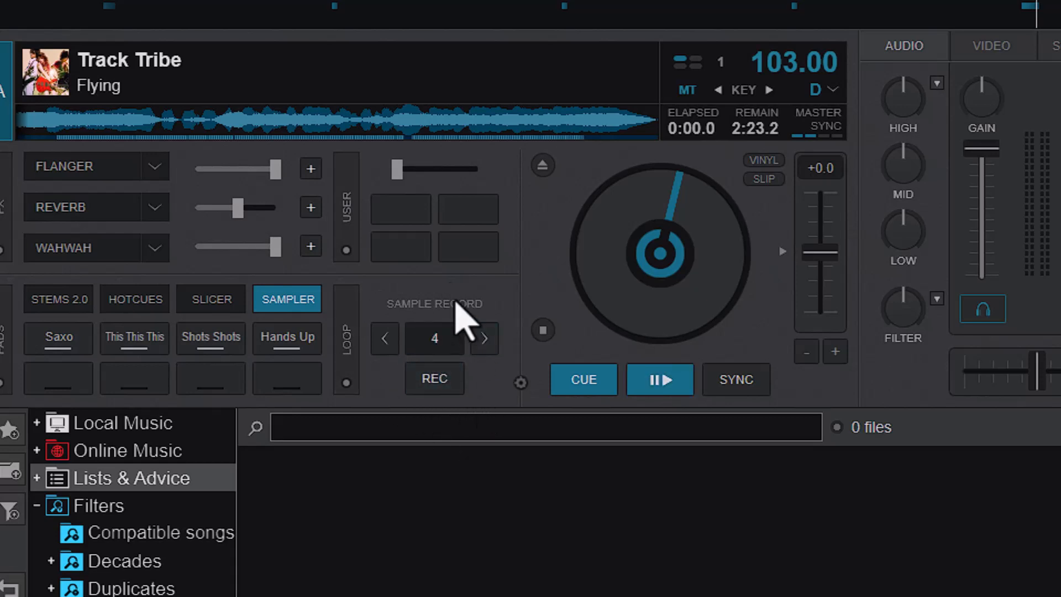
mouse_move(484, 339)
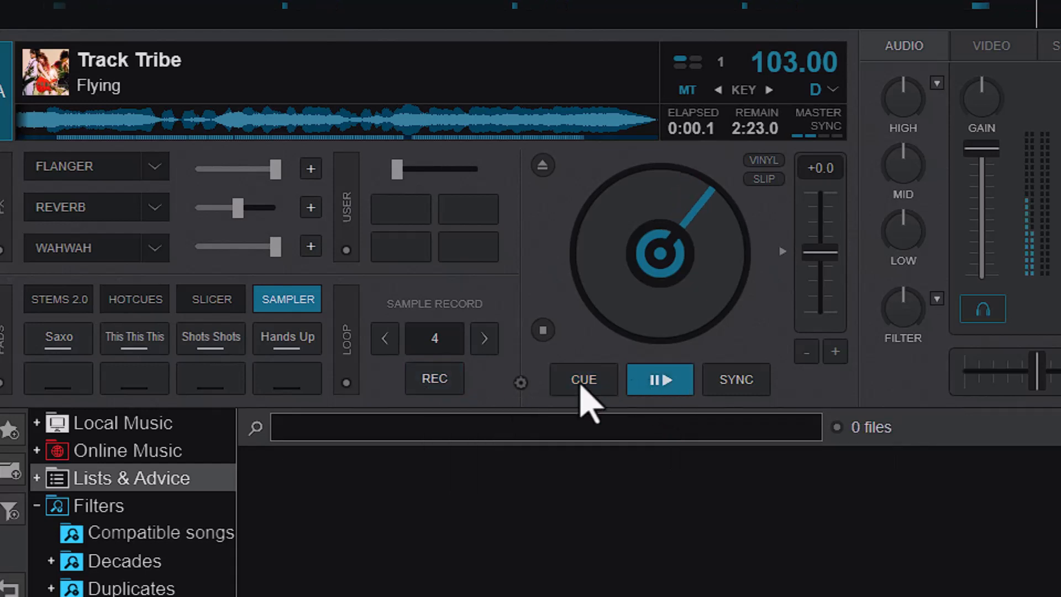
Step: Stop the deck with CUE and show the Sampler Recordings folder with Track Tribe and Track Tribe (1)
click(433, 378)
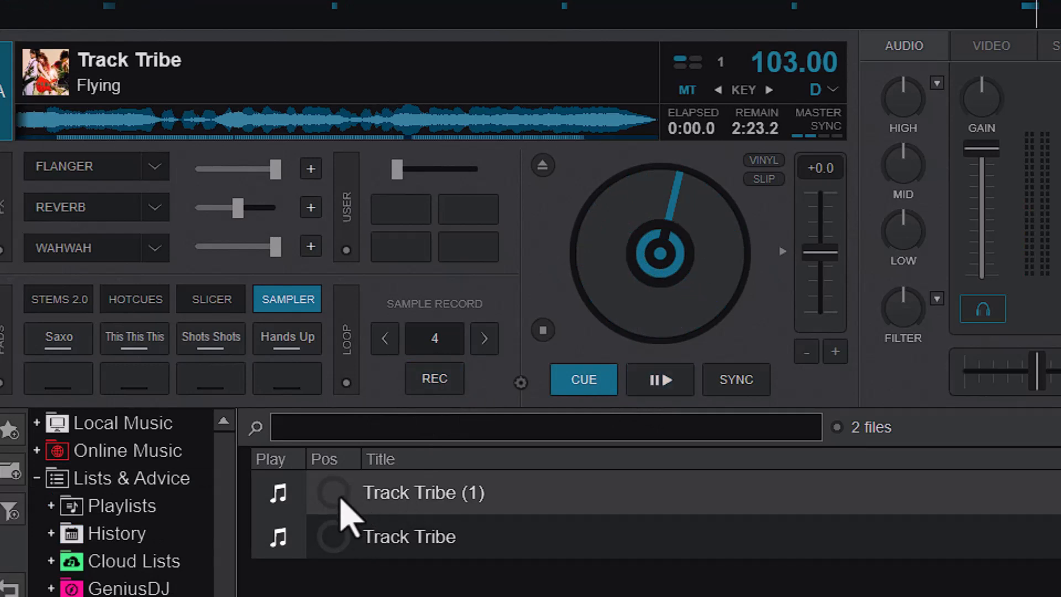
click(423, 491)
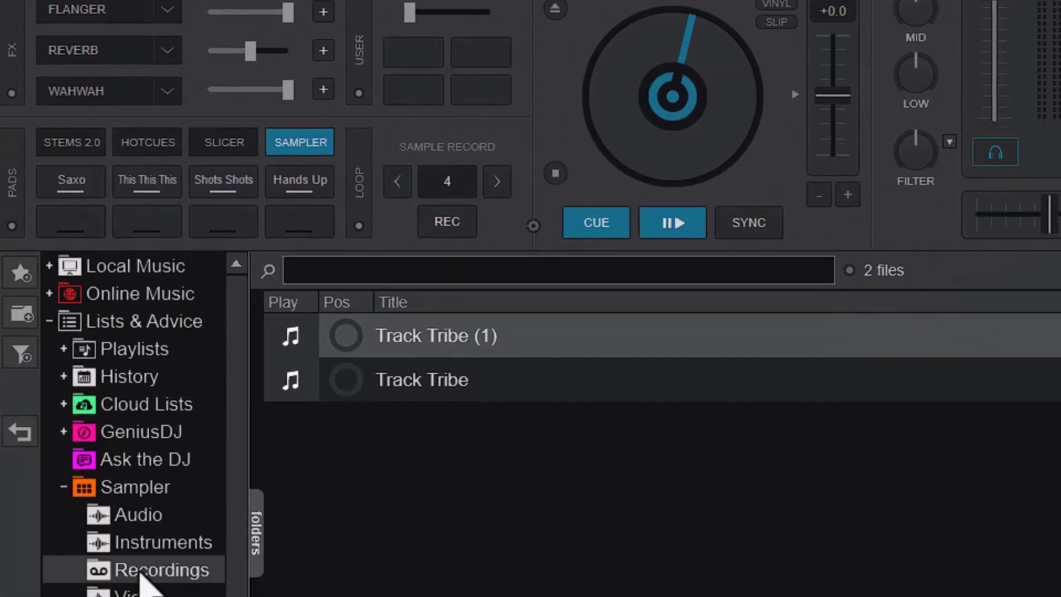
Step: Record a third 4-beat sample of the playing track, adding Track Tribe (2) to Recordings
scroll(down, 3)
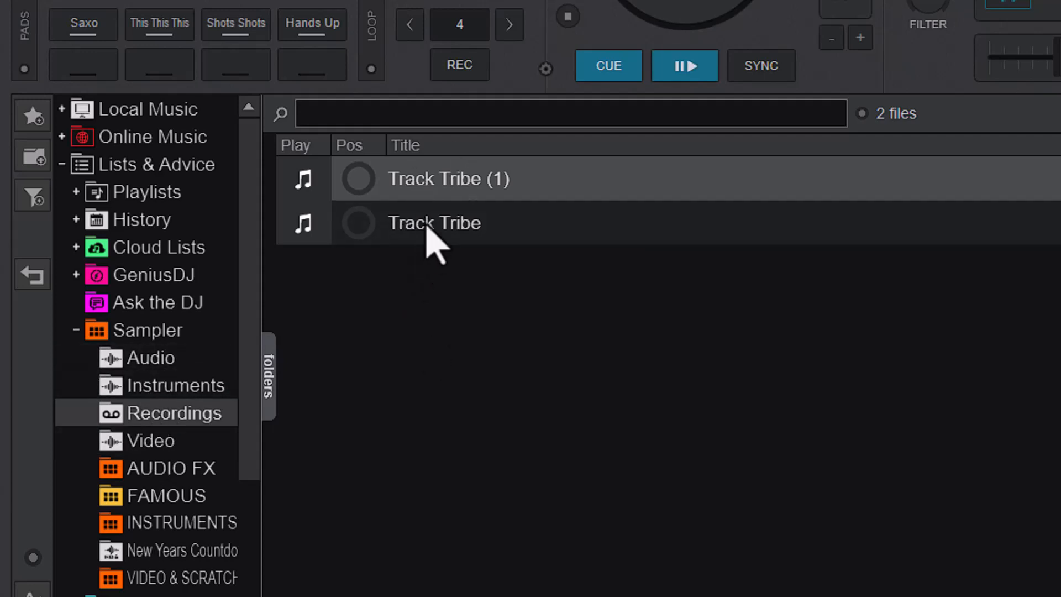
mouse_move(424, 223)
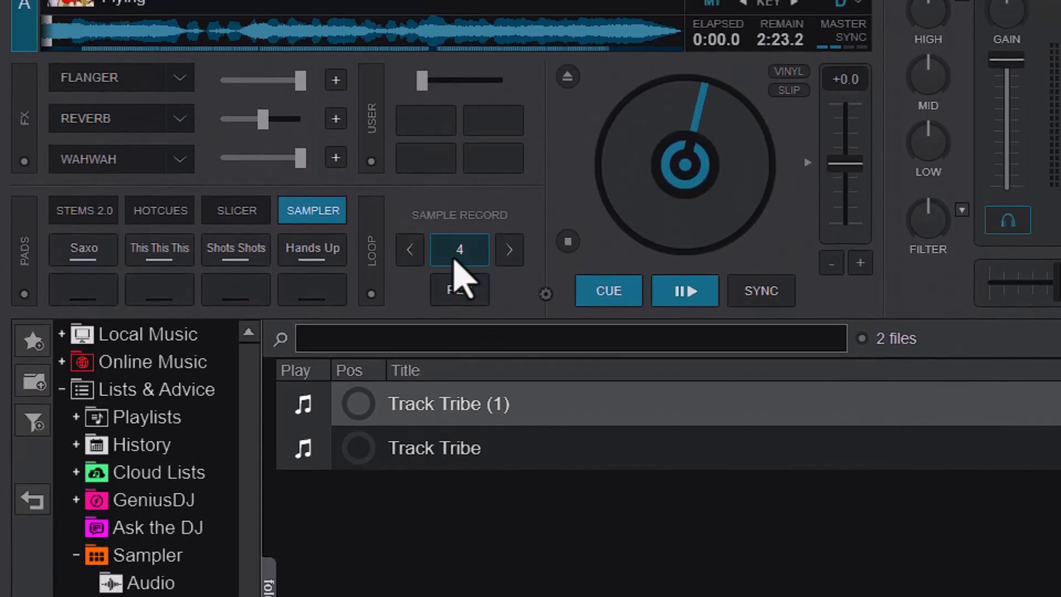
mouse_move(607, 290)
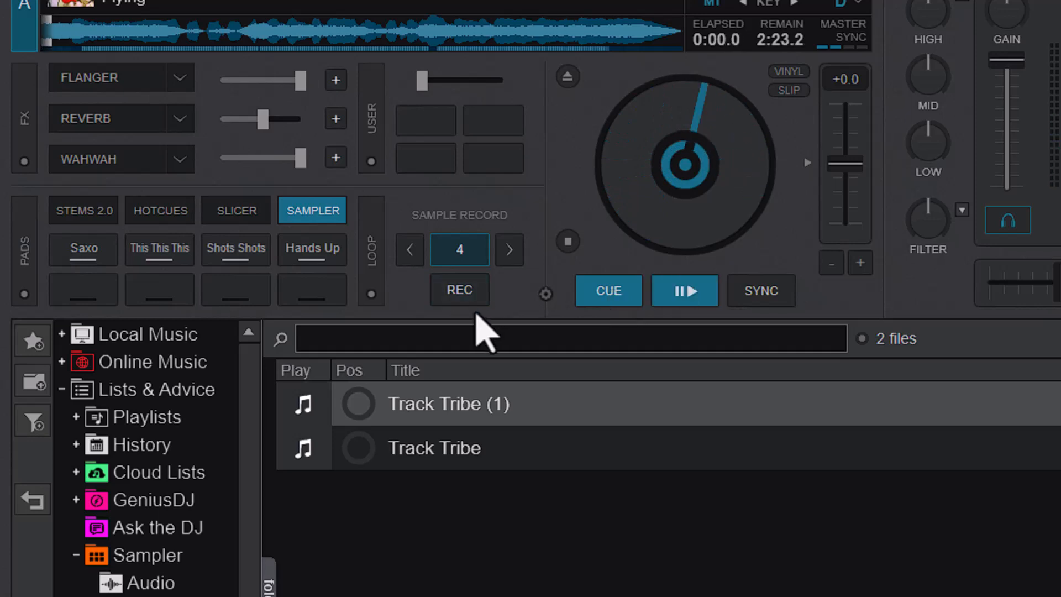
mouse_move(551, 278)
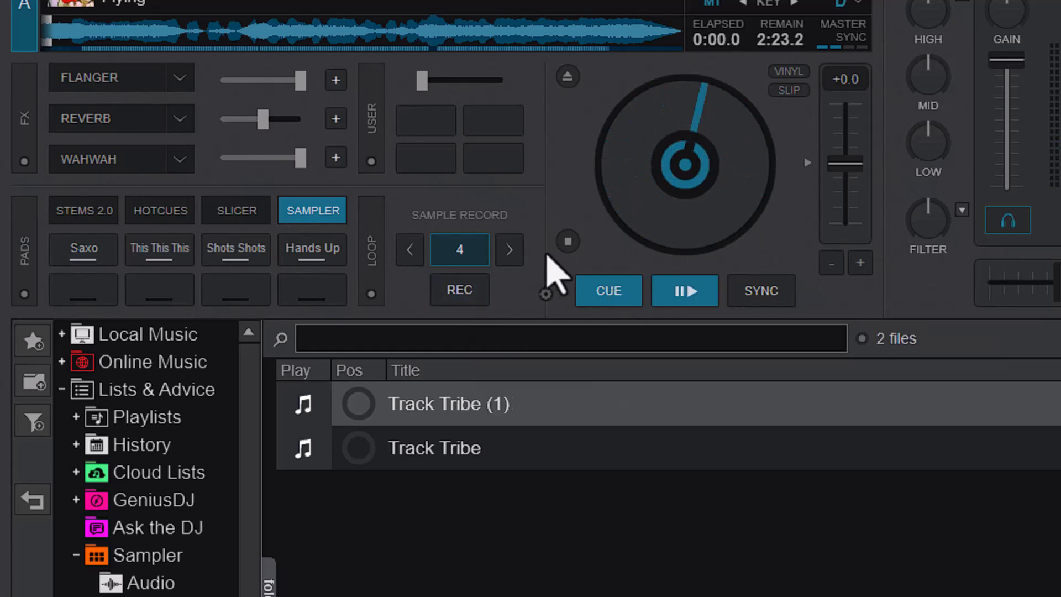
click(459, 289)
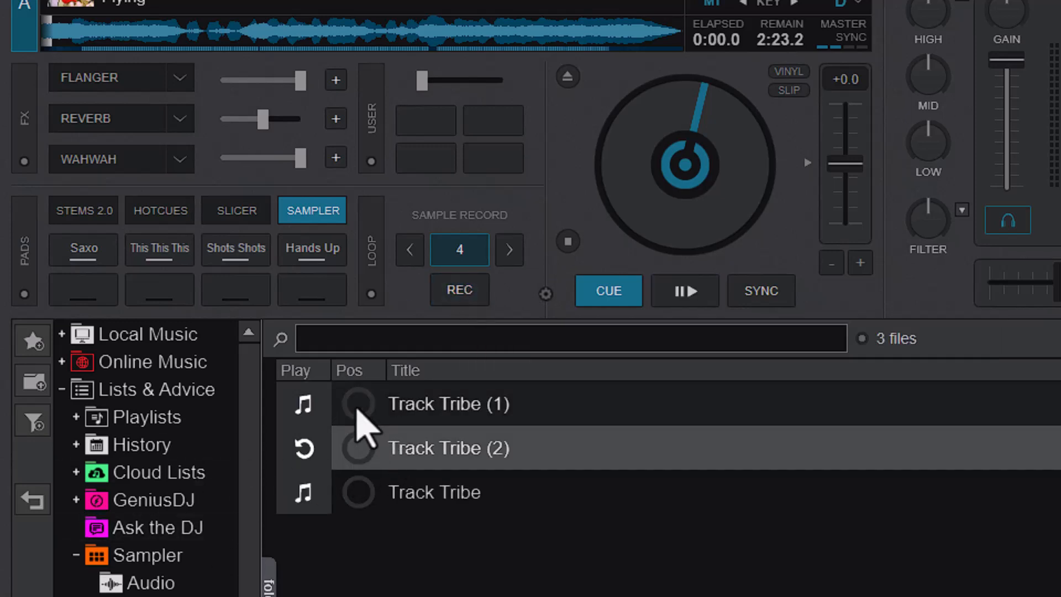
mouse_move(370, 449)
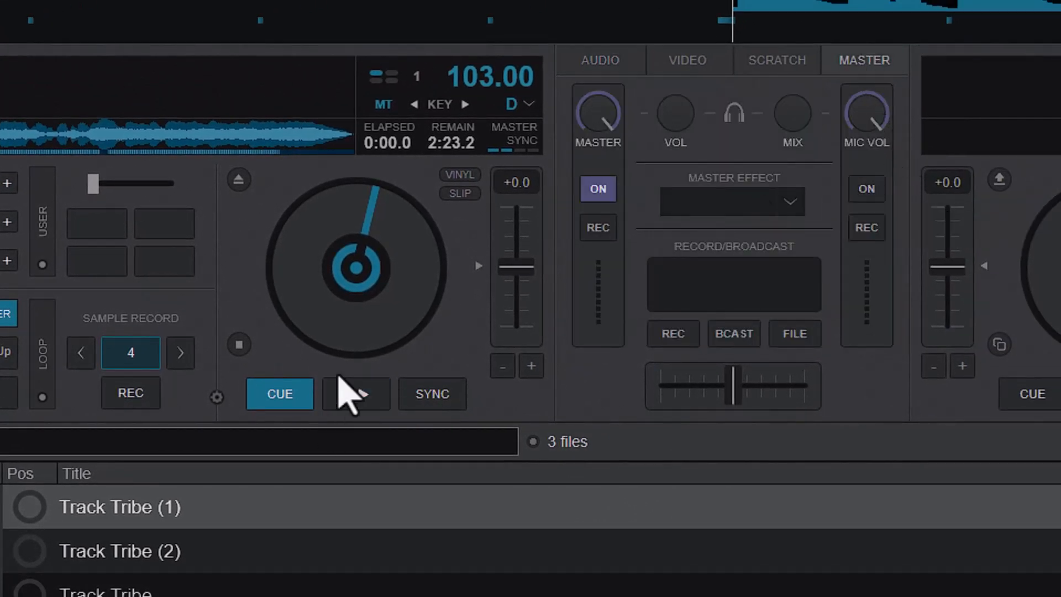
Step: Play the deck and record the master output into a sample named master
click(356, 393)
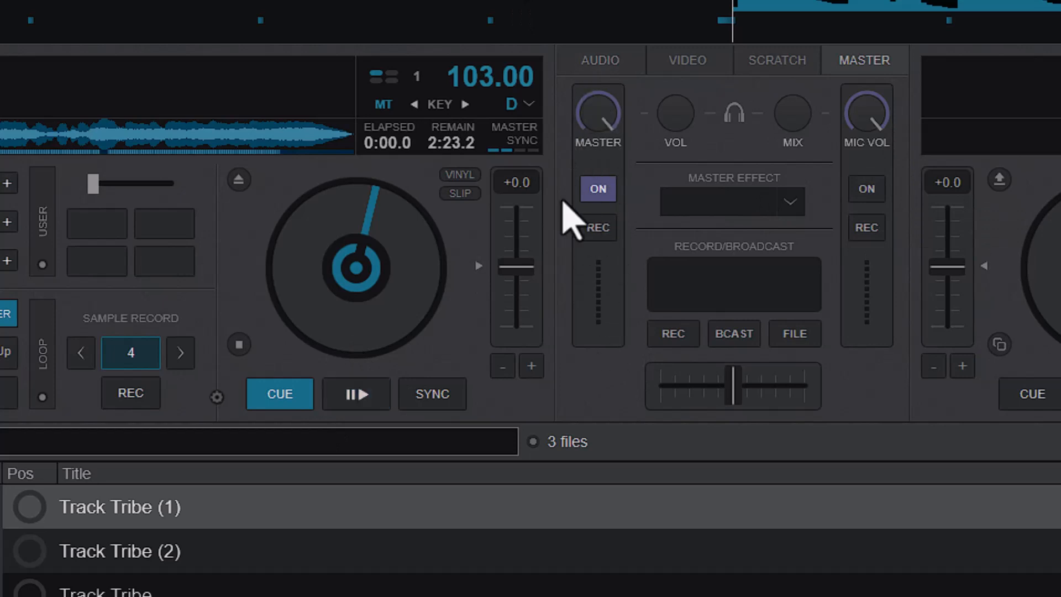
click(355, 393)
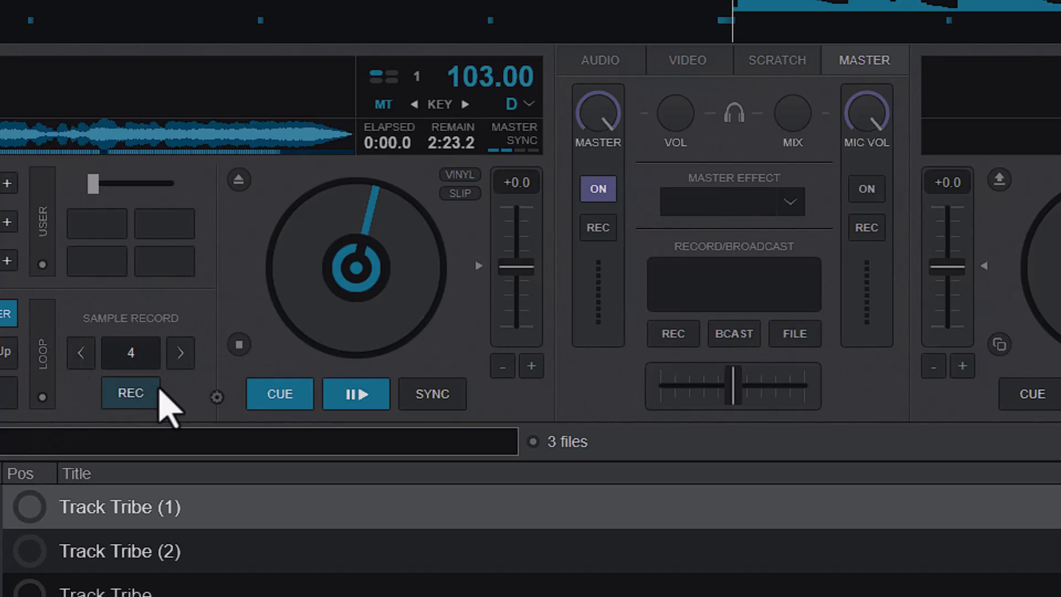
click(129, 392)
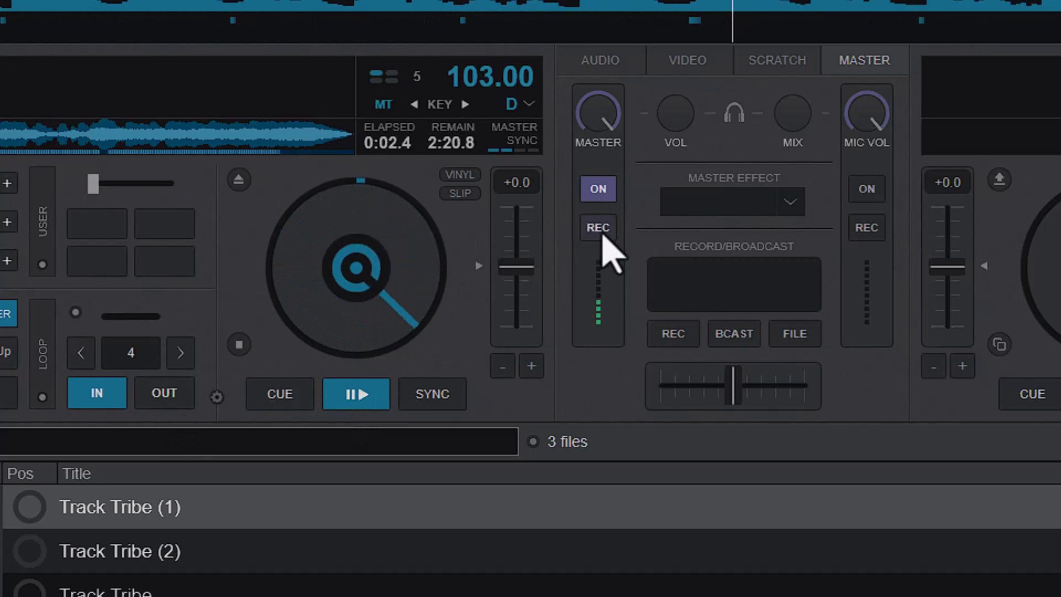
mouse_move(597, 228)
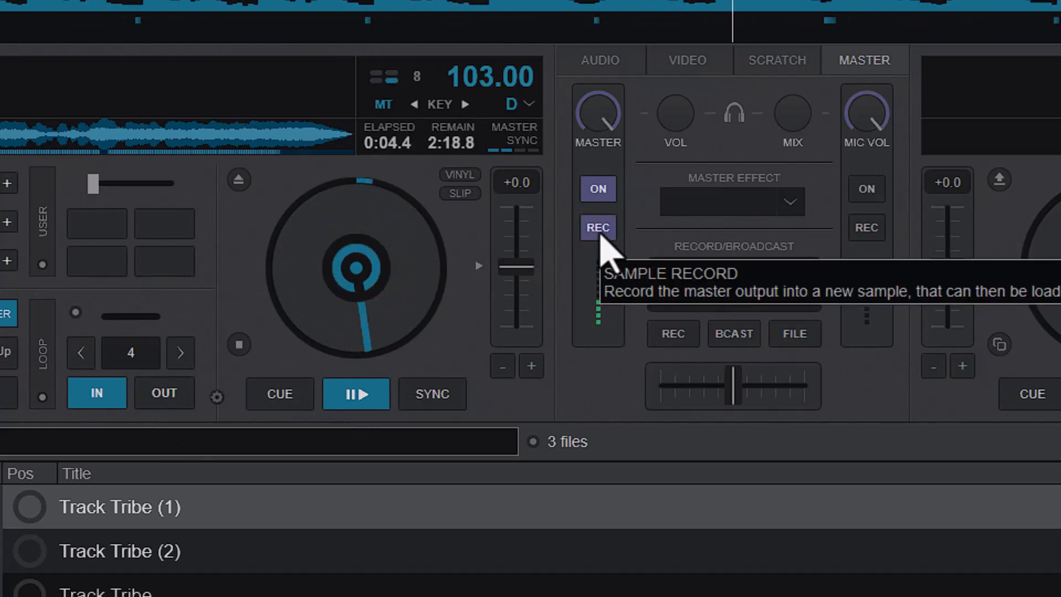
click(597, 227)
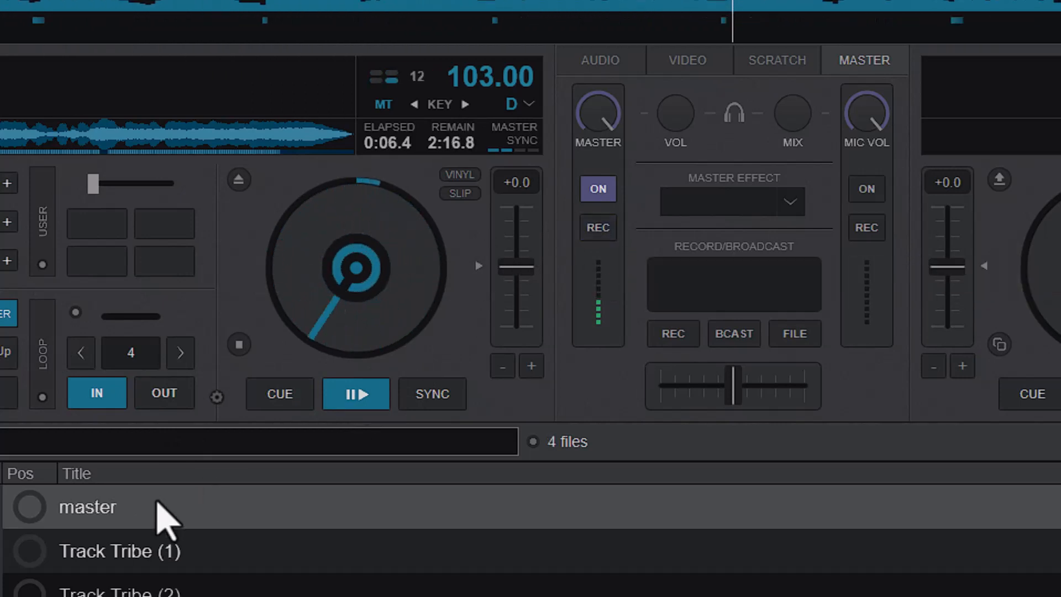
click(278, 393)
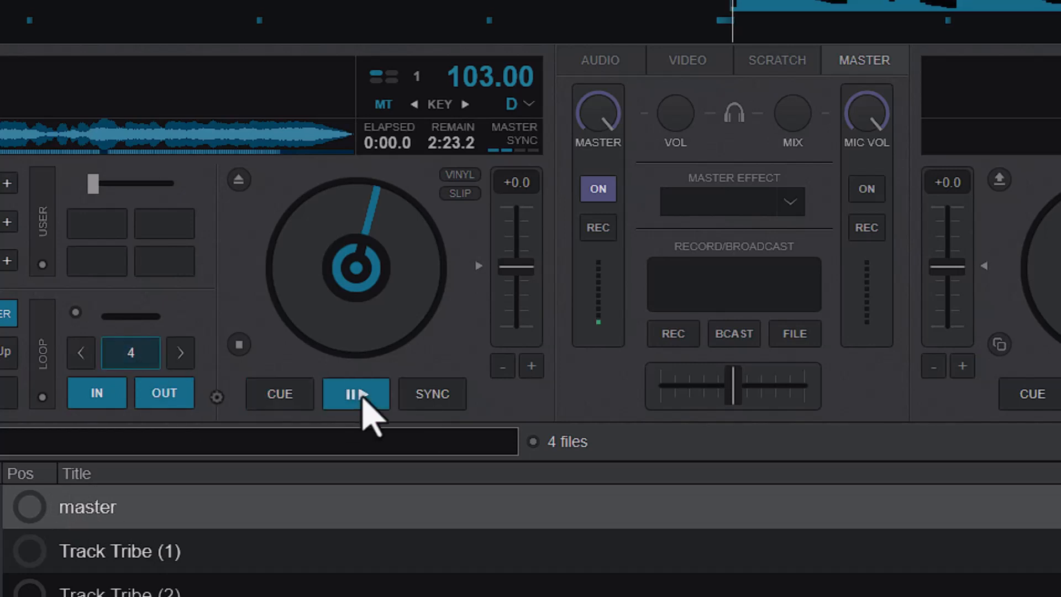
Step: Play again and record a second master output sample, master (1)
click(356, 393)
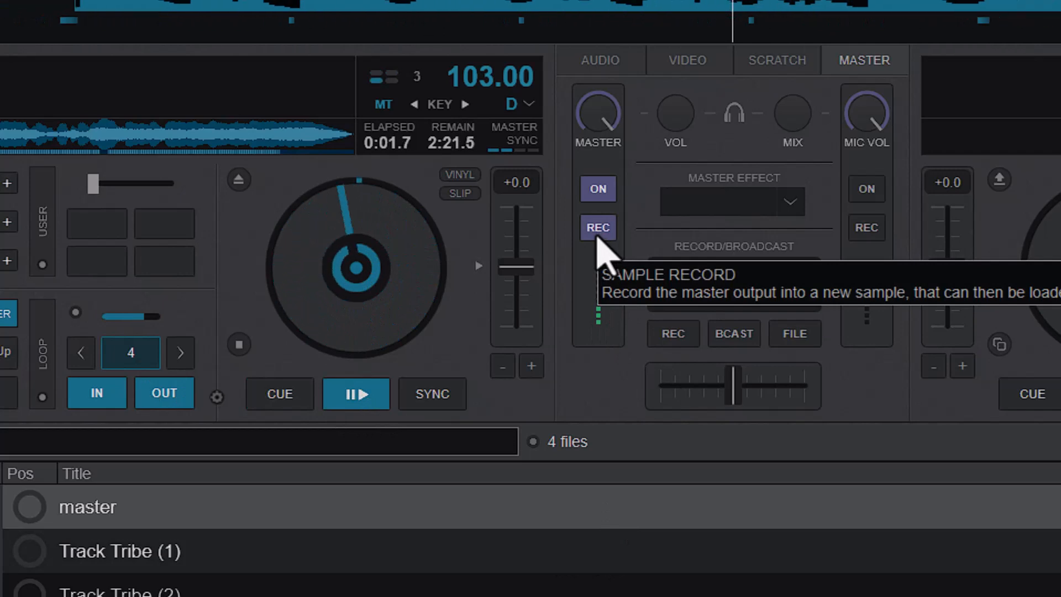
click(597, 228)
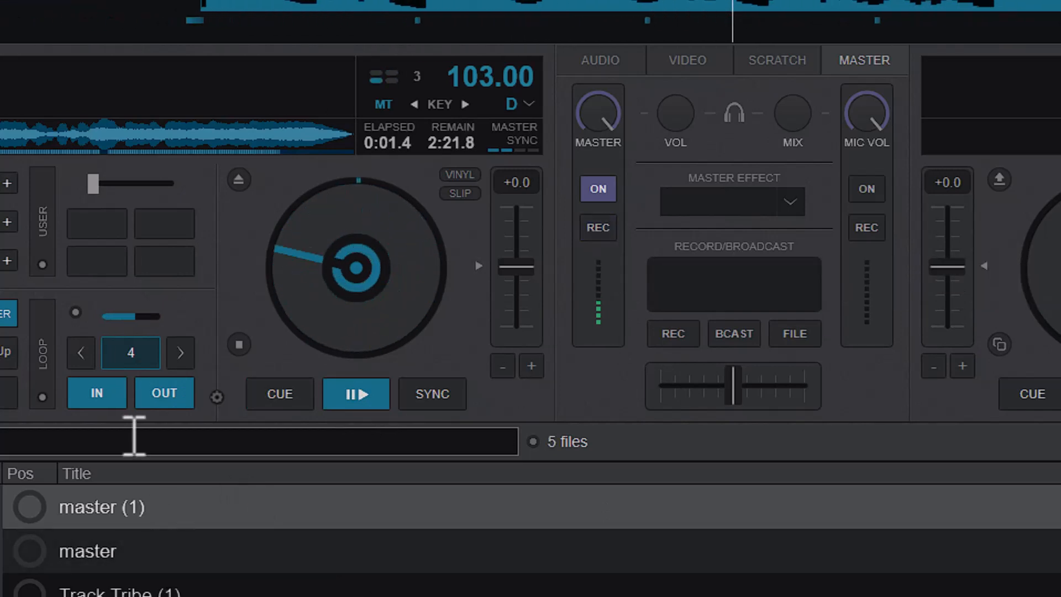
click(279, 394)
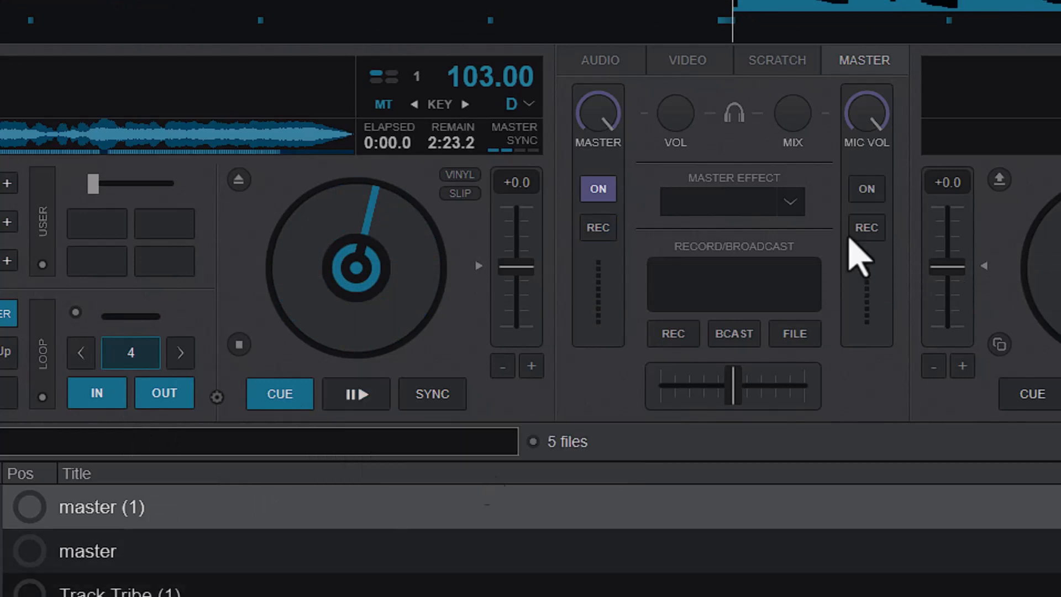
mouse_move(867, 189)
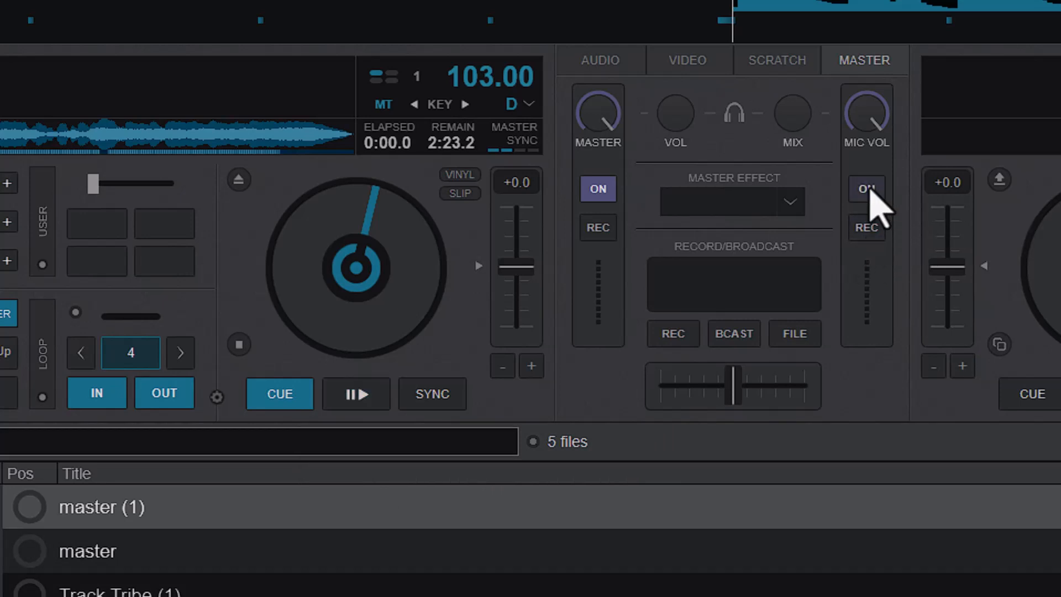
mouse_move(873, 203)
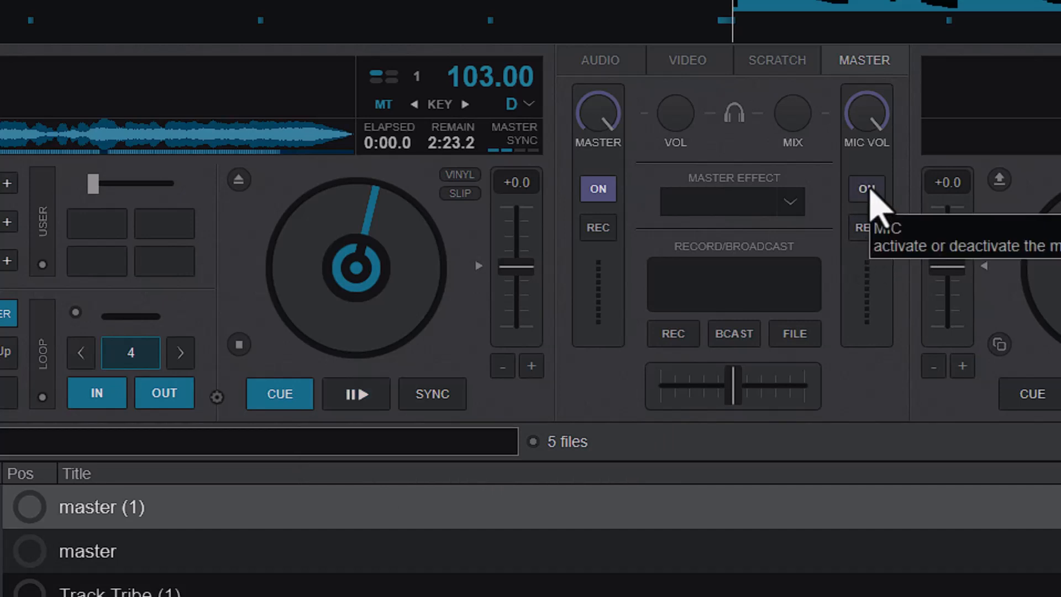
Step: Turn the microphone on and record a mic sample, bringing Recordings to six files
click(865, 189)
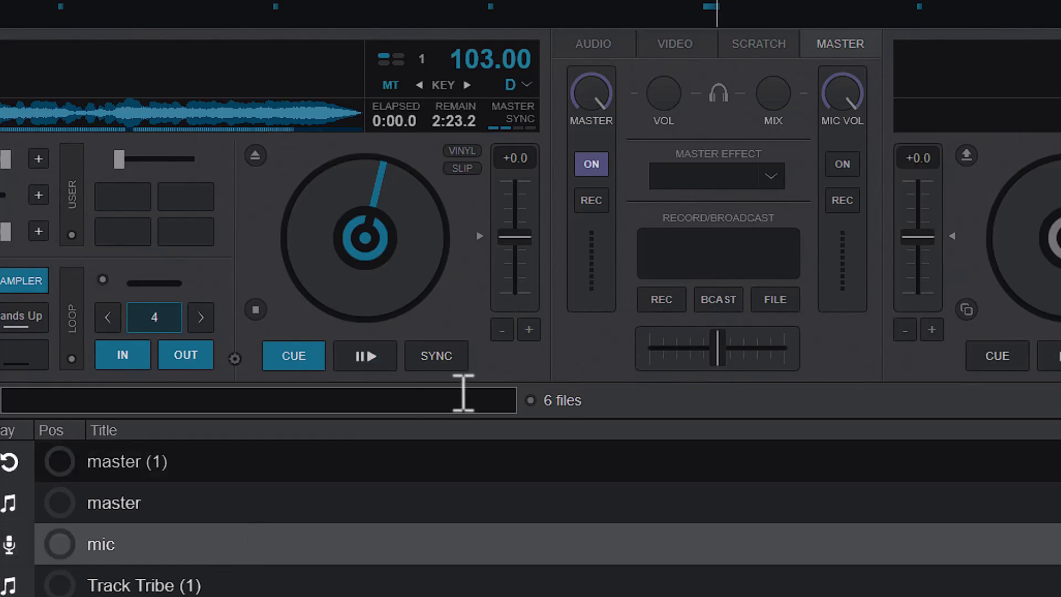
click(364, 355)
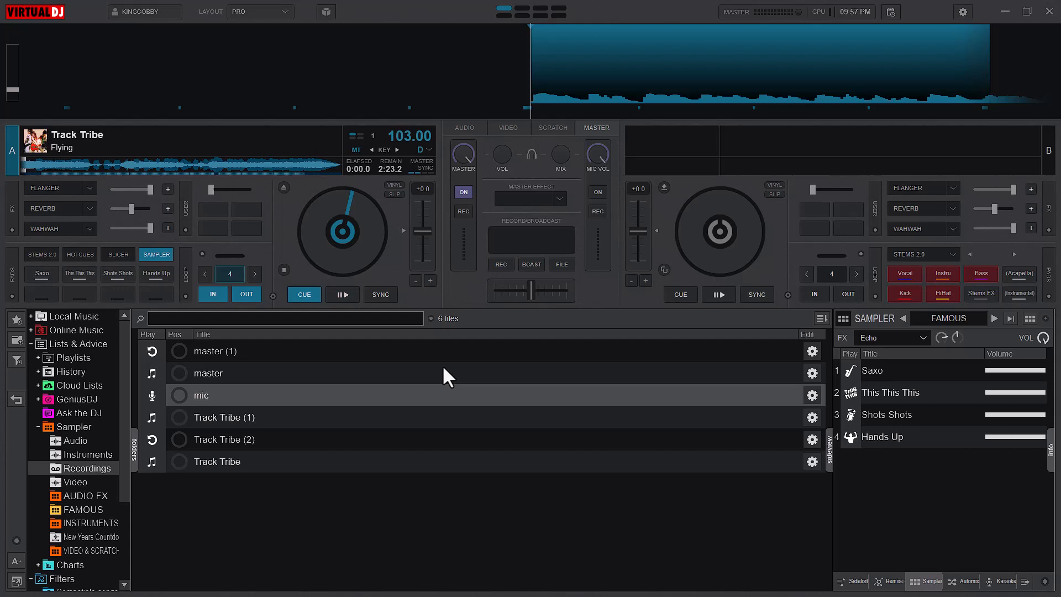
click(343, 294)
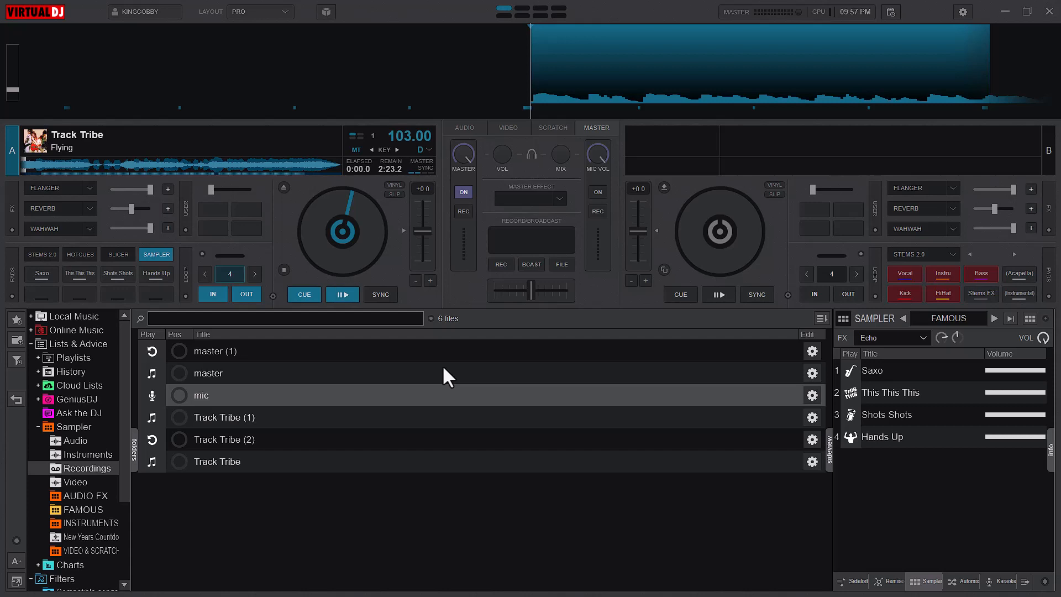